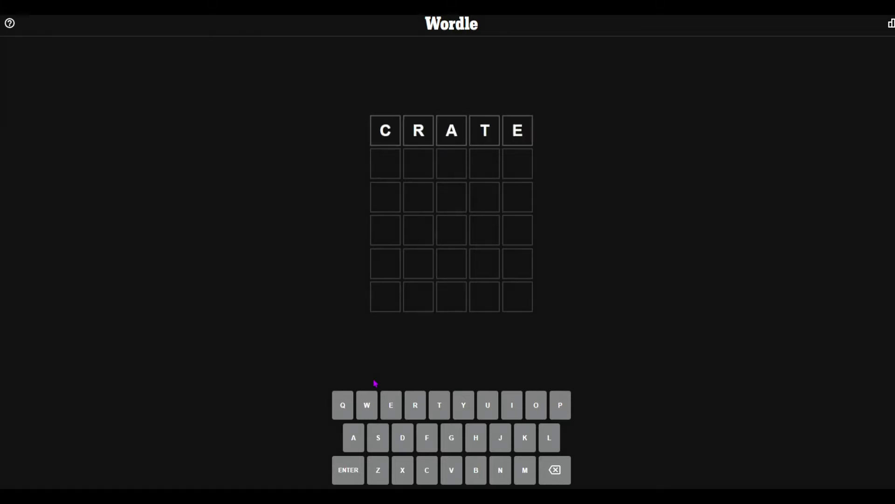
# Step: Score the guesses CRATE, HONKY and BLISS: E and O turn yellow, Y green
pyautogui.click(555, 469)
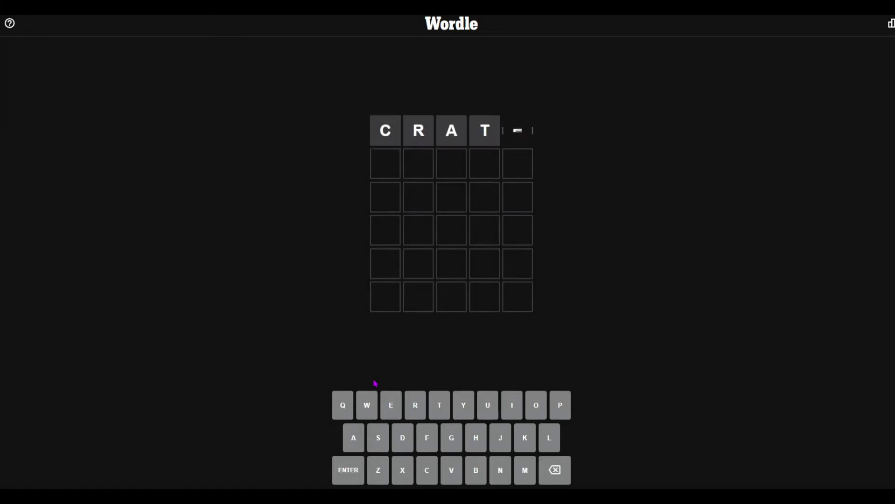
pyautogui.click(391, 406)
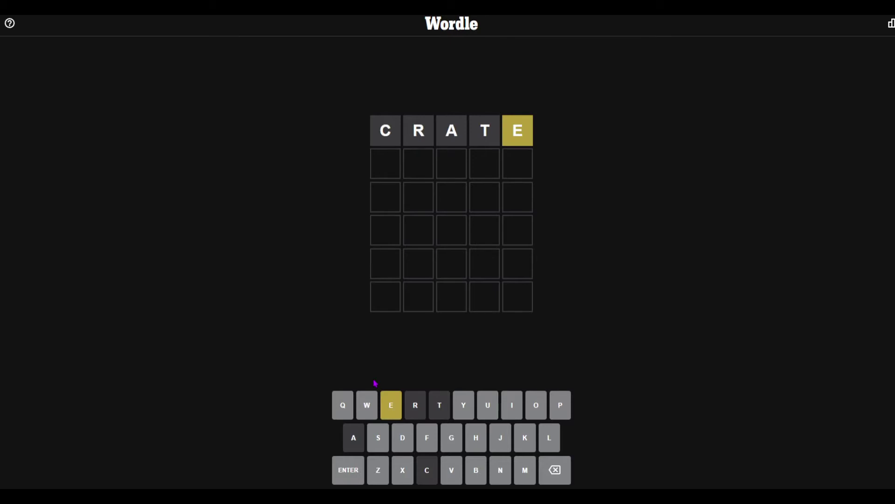
pyautogui.click(348, 469)
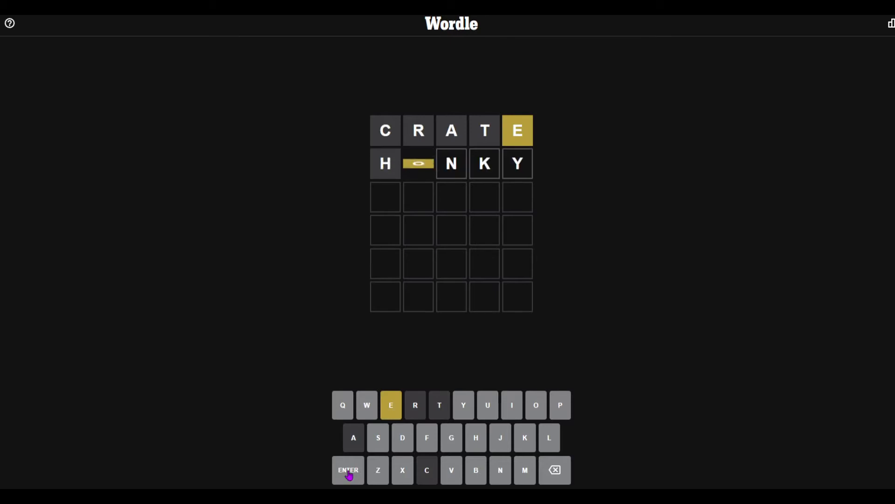
pyautogui.click(348, 470)
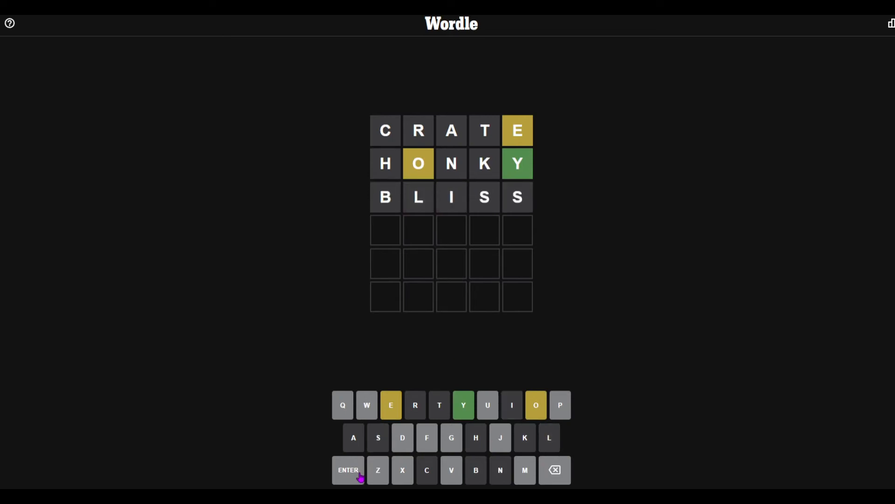
pyautogui.write('DUMPY')
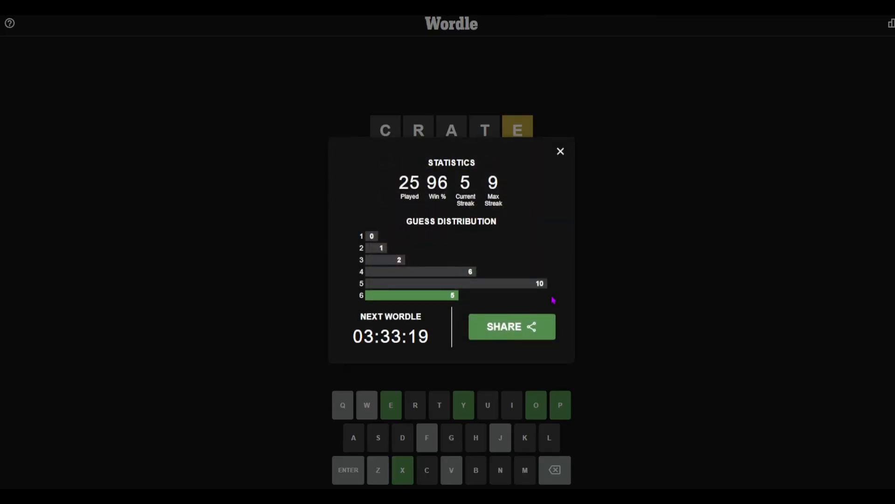
pyautogui.moveTo(562, 315)
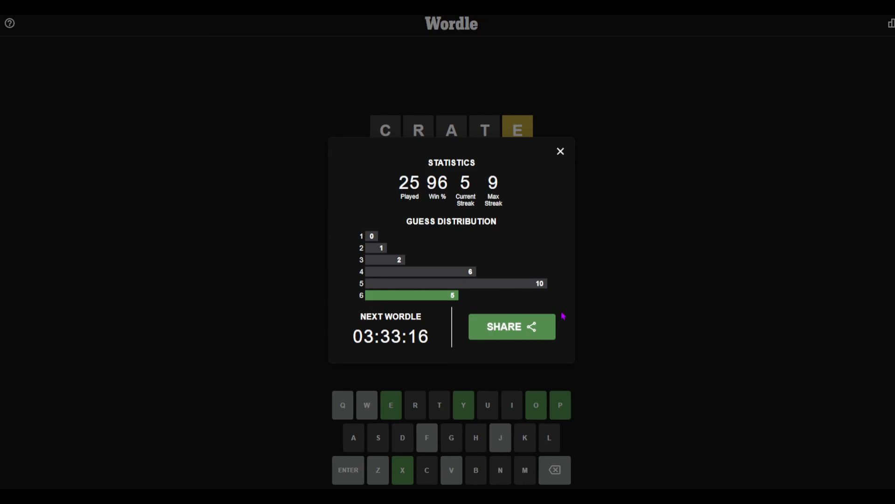